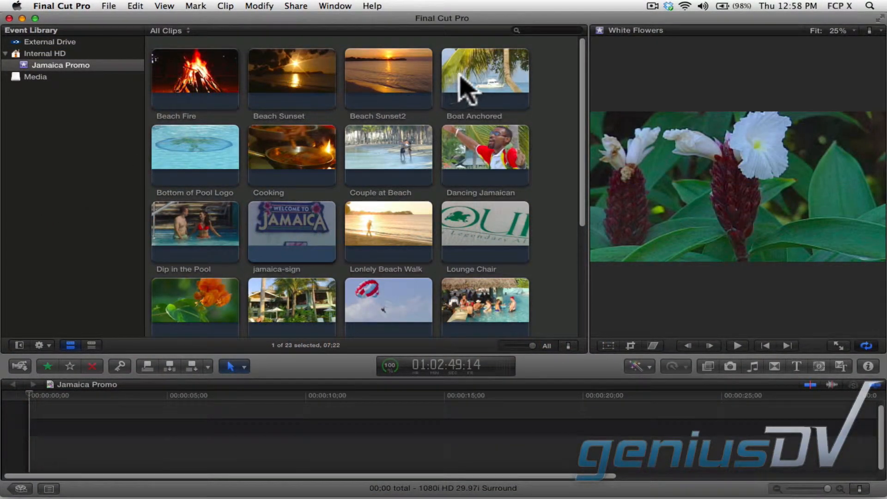
- Place Boat Anchored at the start of the timeline and select Dancing Jamaican to follow it
left_click(483, 79)
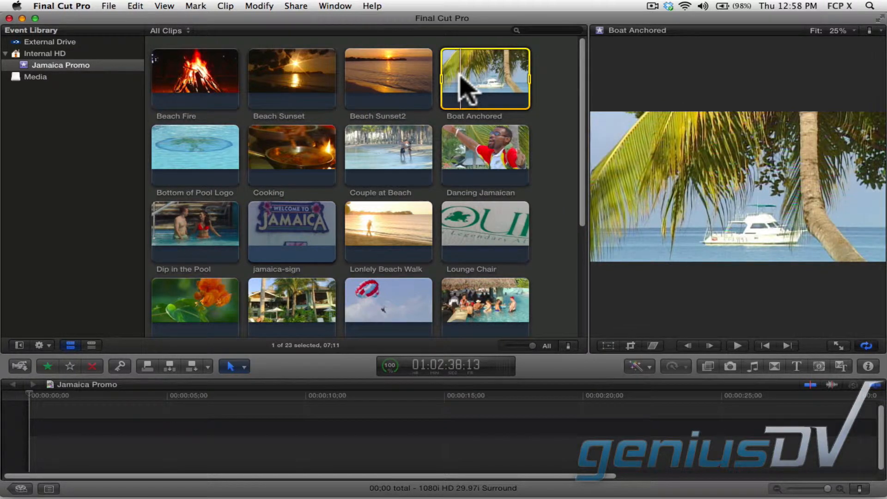
left_click_drag(484, 79, 149, 387)
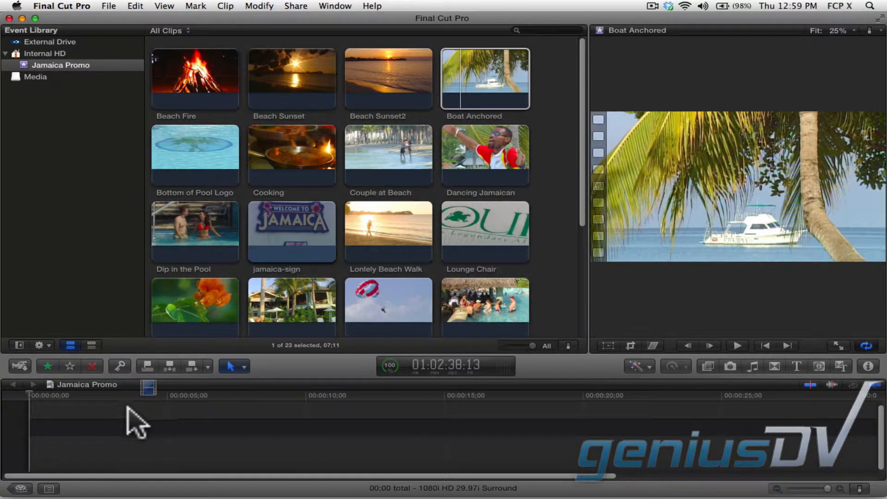
left_click_drag(485, 79, 130, 426)
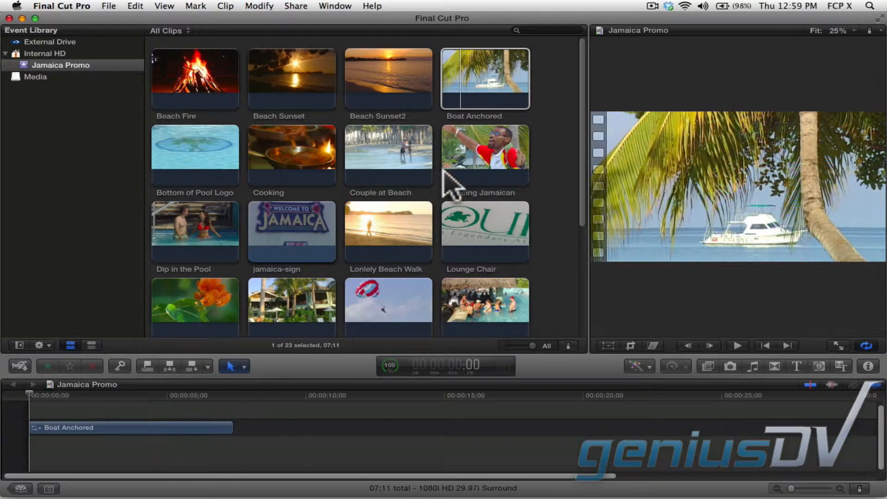
left_click(483, 156)
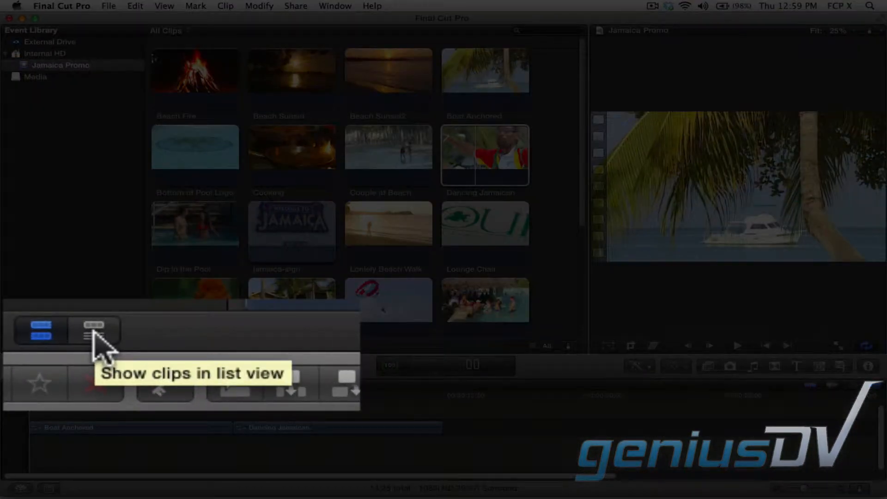
- Switch the Event Browser to list view and append Pool Bar after Dancing Jamaican
left_click(94, 325)
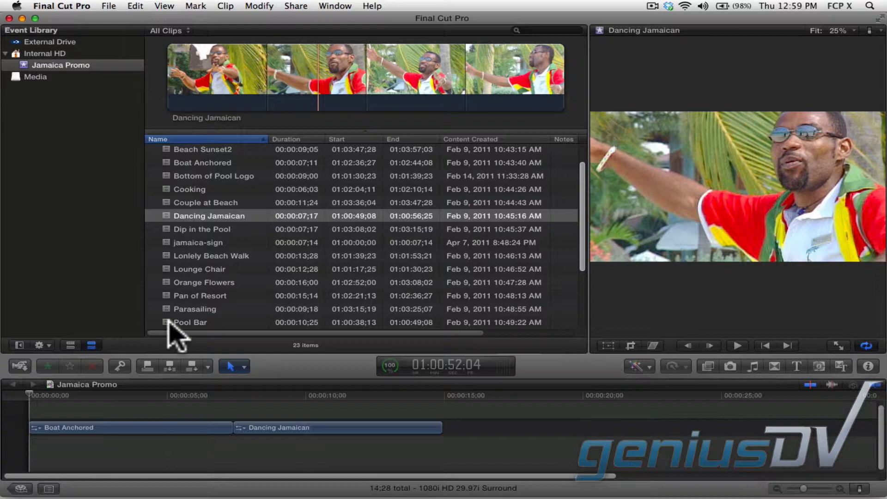
left_click(190, 322)
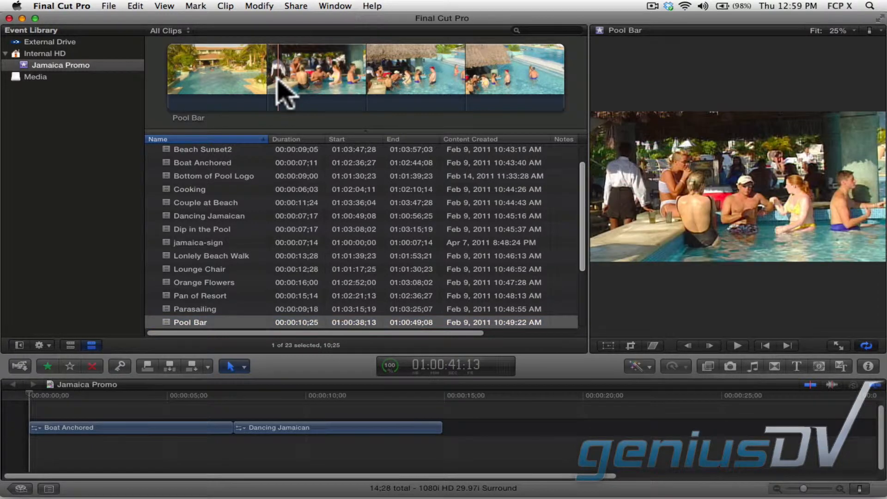
left_click_drag(274, 71, 464, 71)
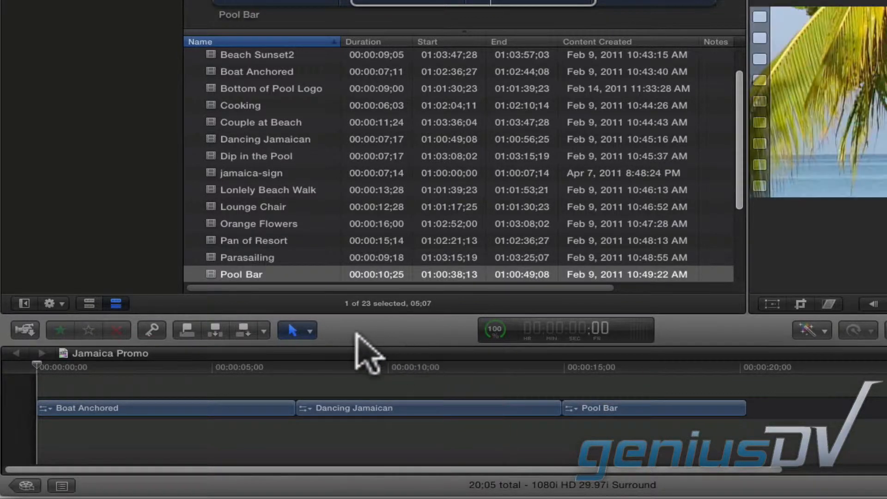
- Append Dip in the Pool and shift Pool Bar later with the Position tool, leaving a gap
left_click(297, 330)
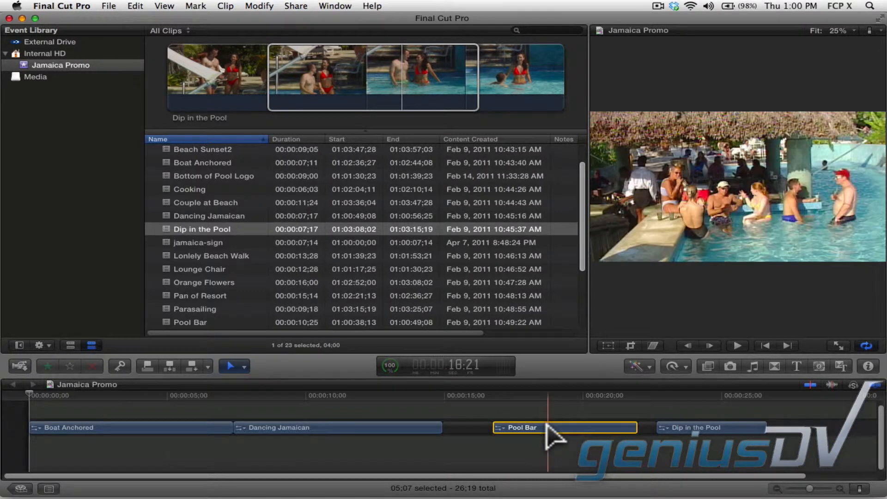
left_click(336, 427)
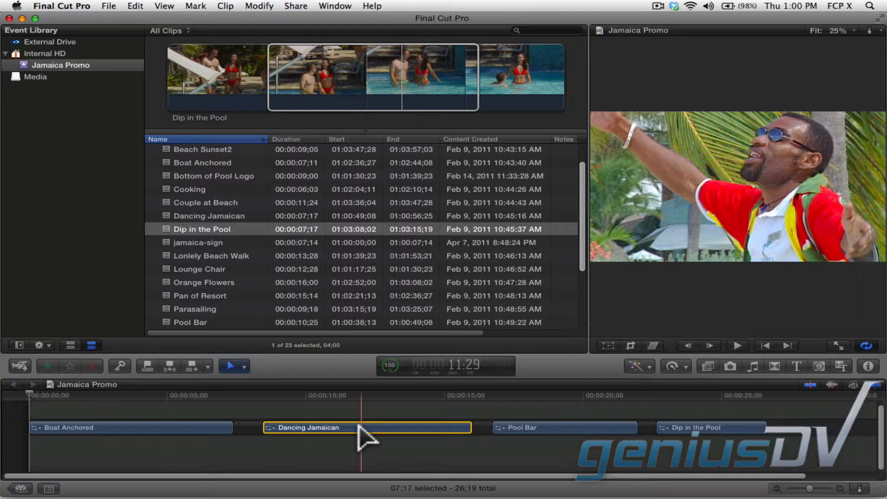
- Undo three times to restore Boat Anchored, Dancing Jamaican and Pool Bar back to back
key("cmd+z")
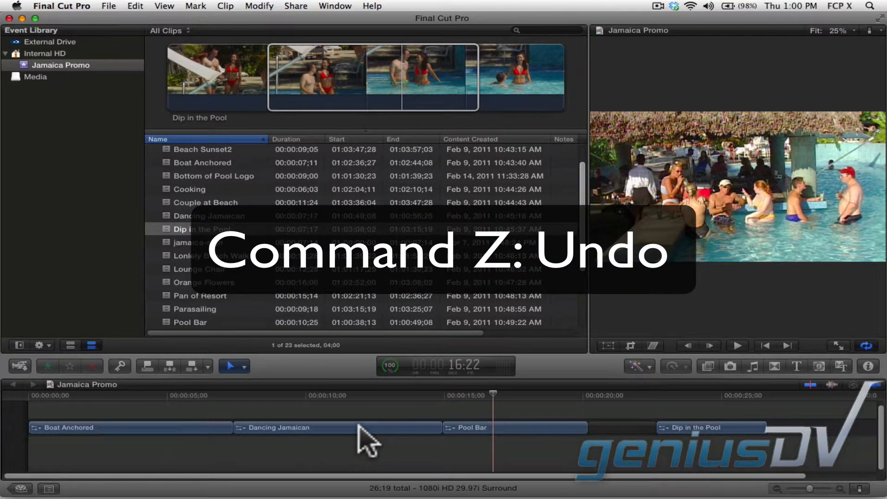
key("cmd+z")
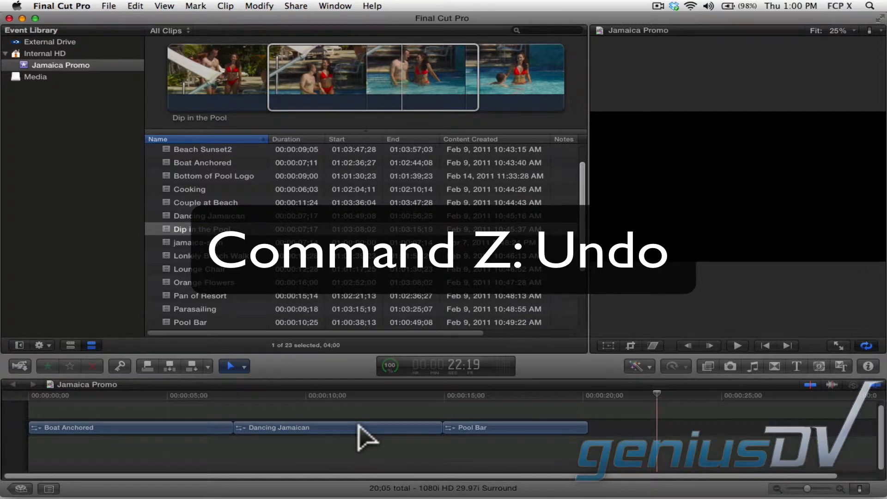
key("cmd+z")
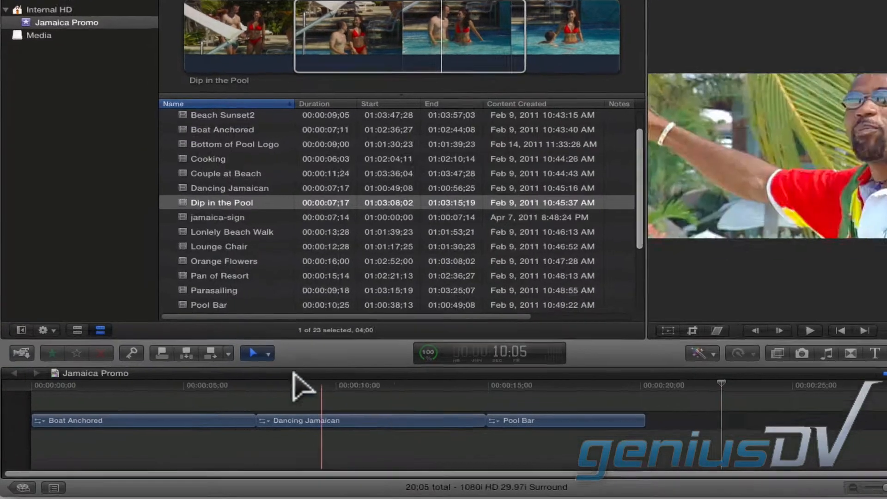
- Choose the Position tool and slide Pool Bar slightly earlier toward Dancing Jamaican
left_click(256, 352)
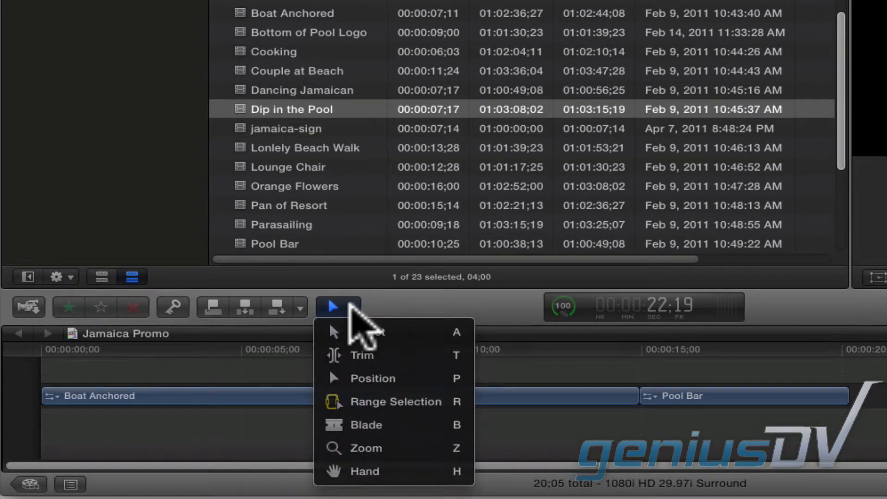
left_click(351, 332)
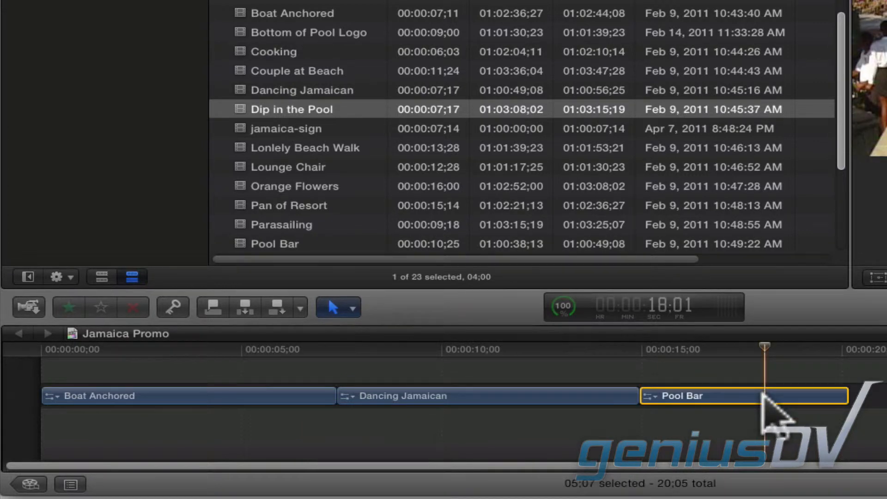
left_click_drag(764, 396, 633, 398)
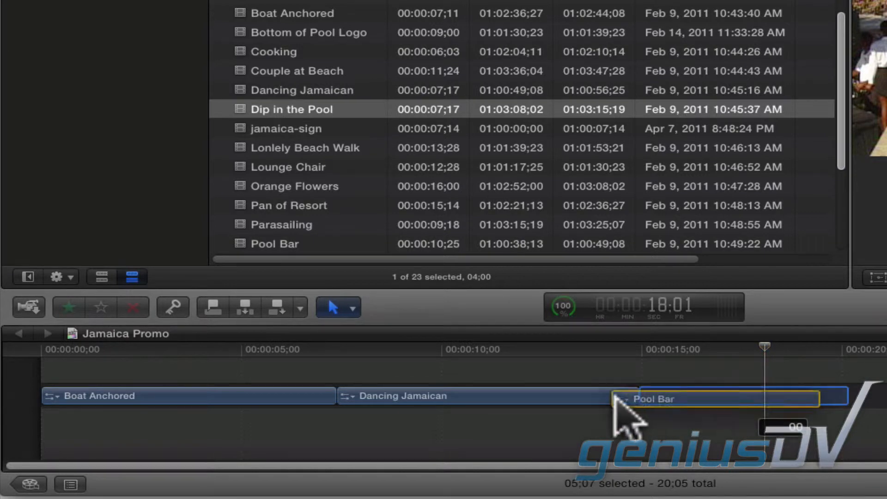